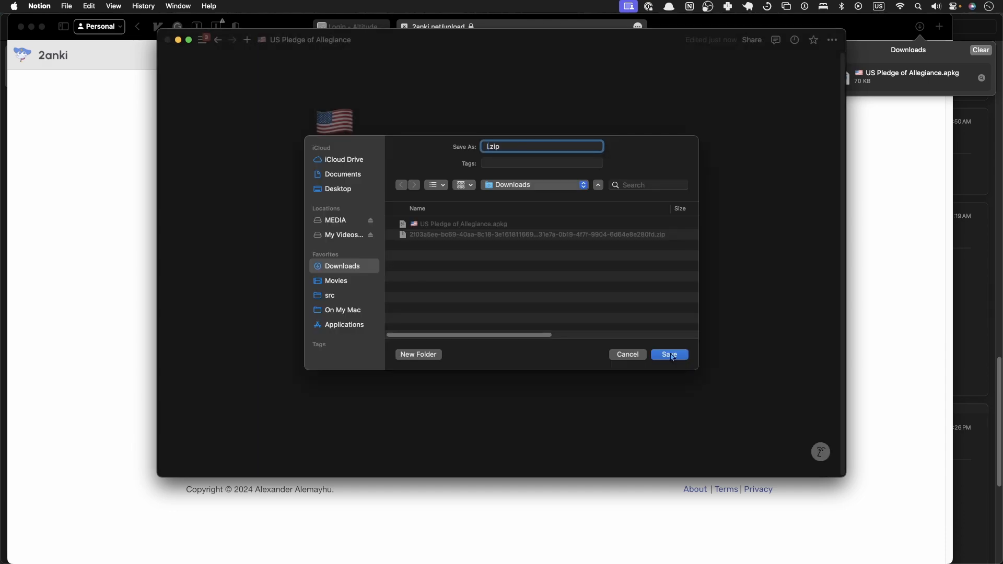
Save the exported page archive into the Downloads folder
left_click(668, 355)
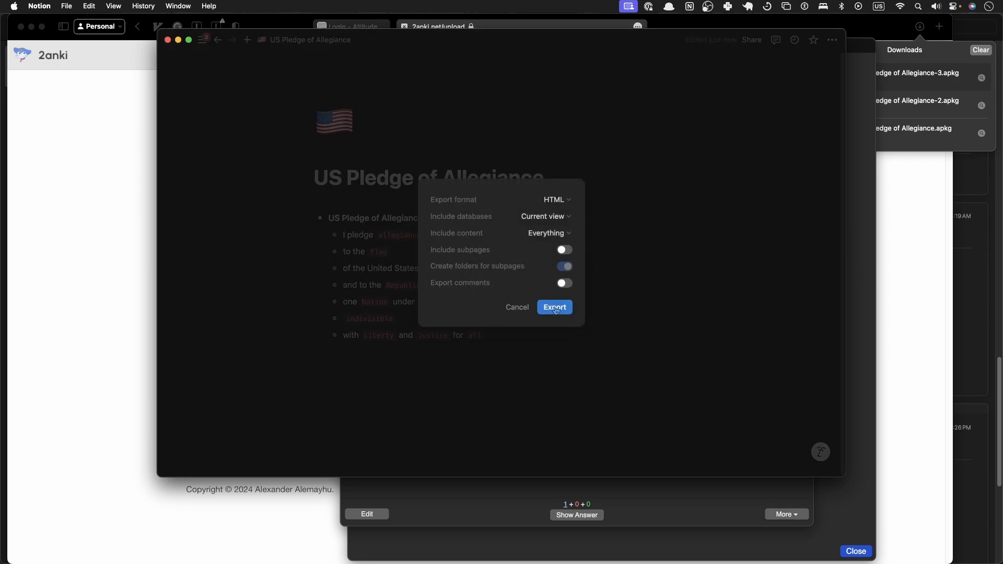
Export the updated page in HTML format with everything included
left_click(554, 307)
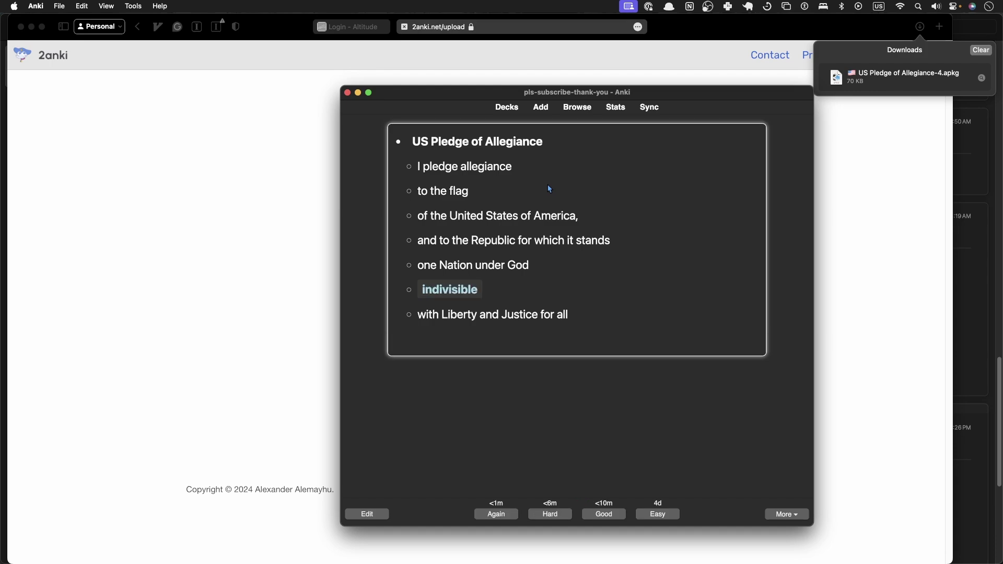